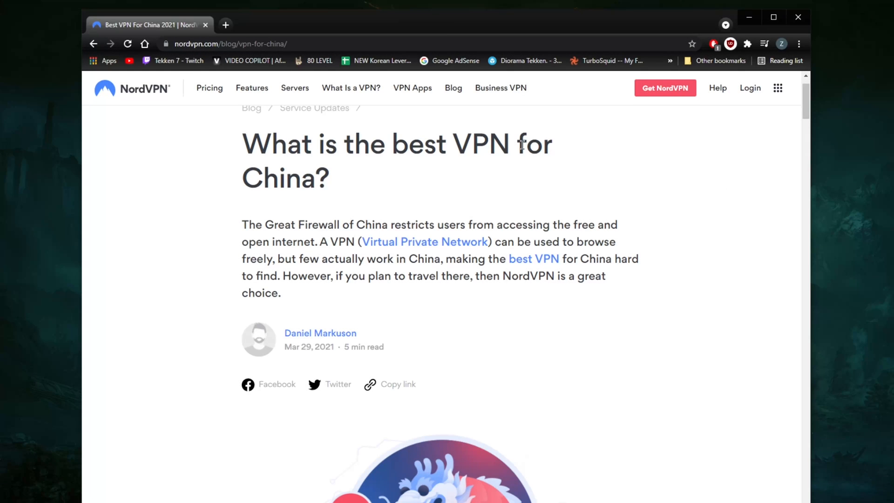
pyautogui.moveTo(510, 201)
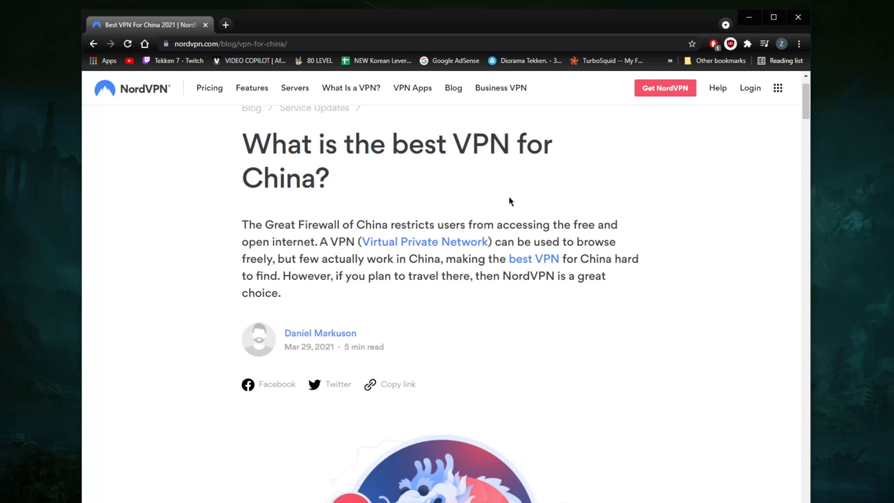
pyautogui.moveTo(524, 204)
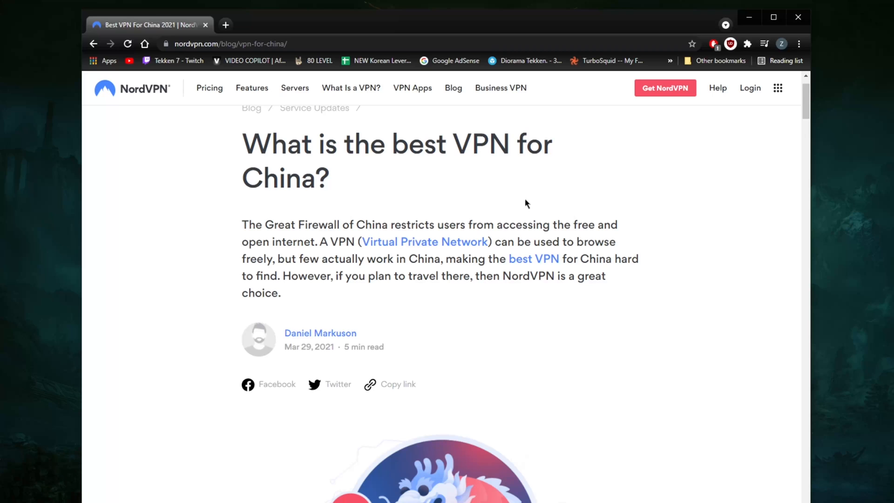
# Step: Scroll through the nordvpn.com 'best VPN for China' article in Chrome
pyautogui.scroll(-3)
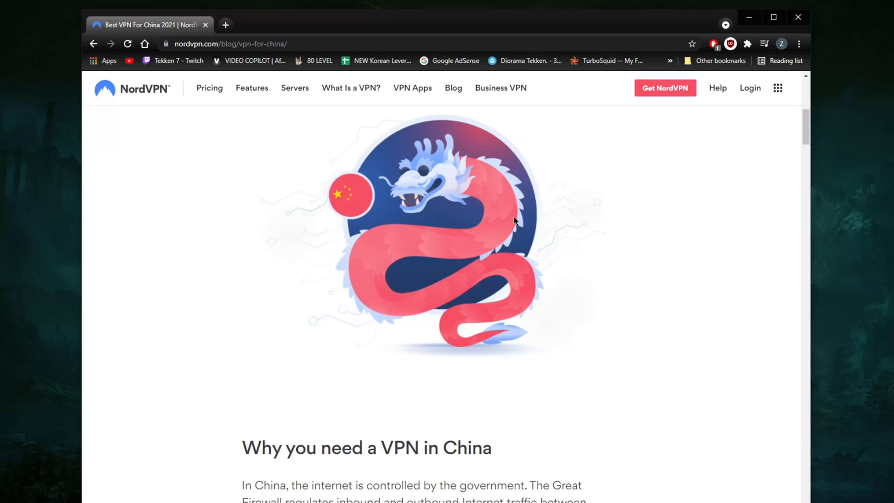
pyautogui.scroll(-3)
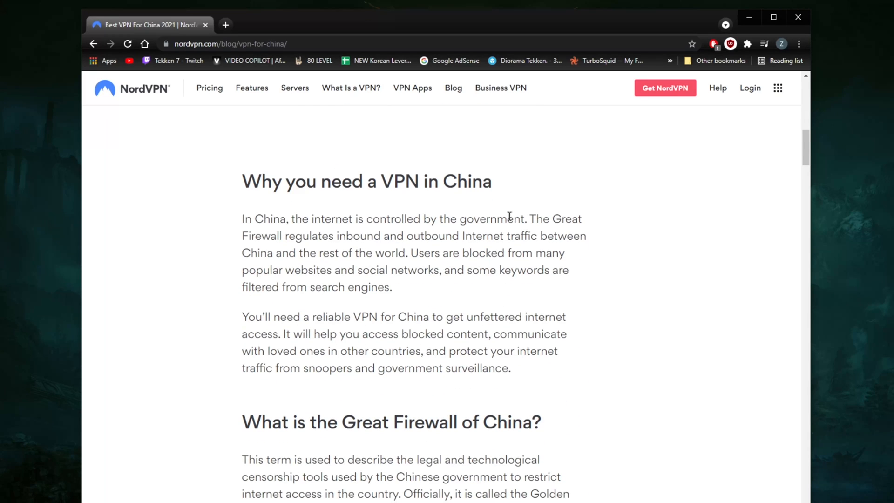
pyautogui.scroll(-3)
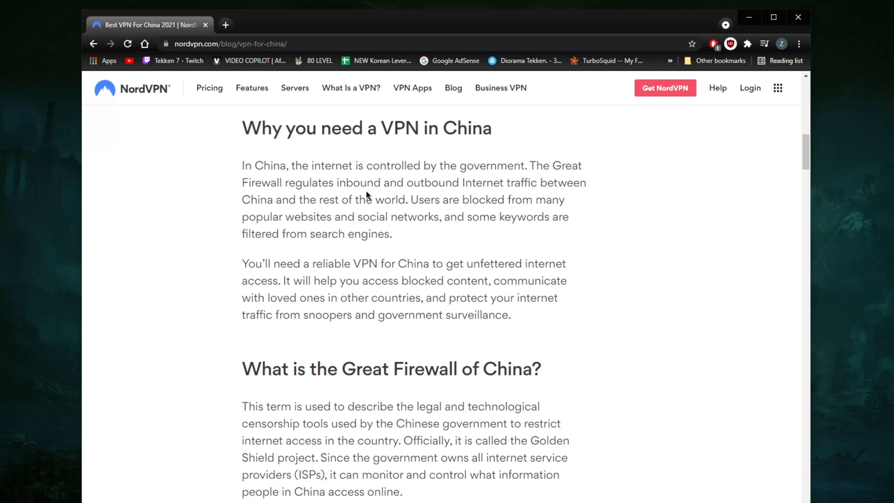
pyautogui.moveTo(399, 233)
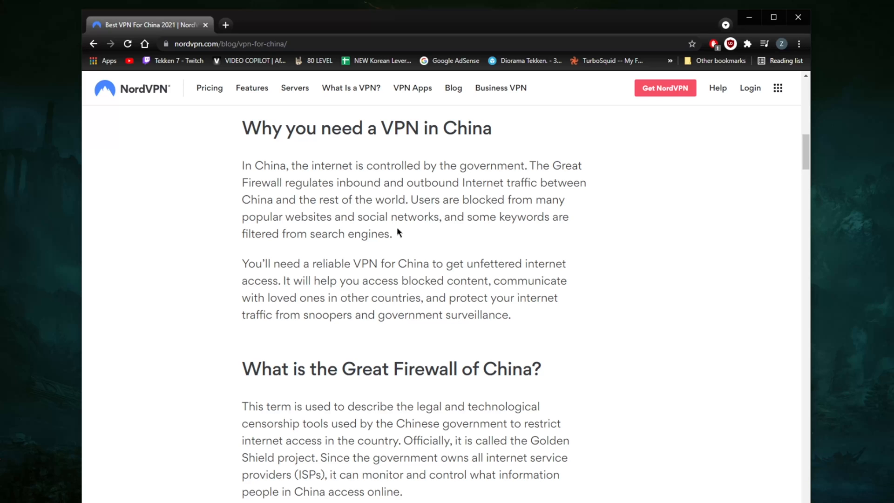
pyautogui.scroll(-3)
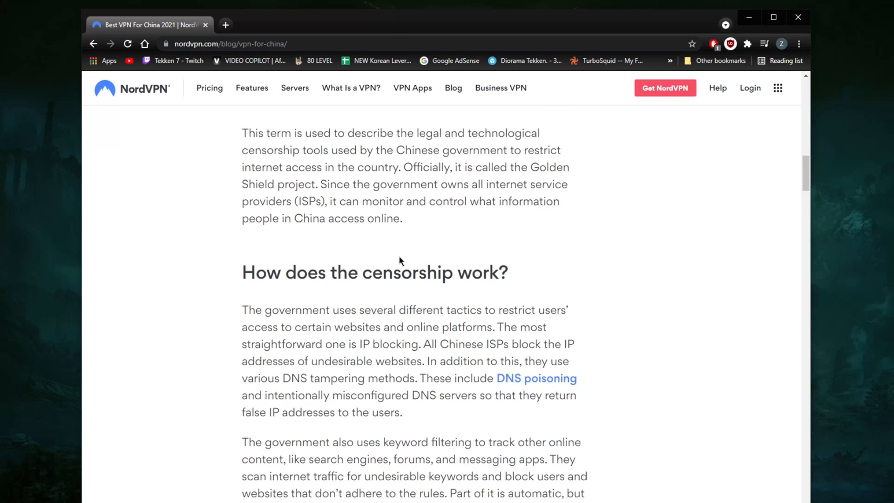
pyautogui.scroll(-3)
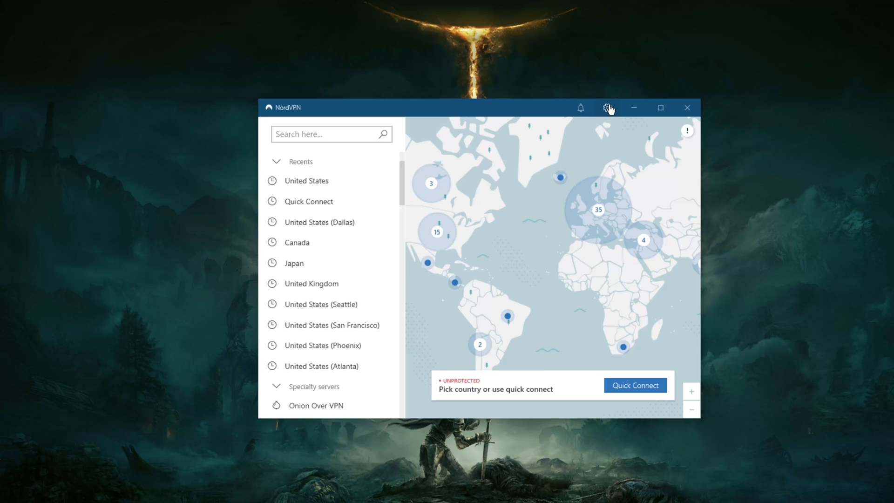
# Step: Look over the General and Auto-connect settings, then return to the server map
pyautogui.click(607, 108)
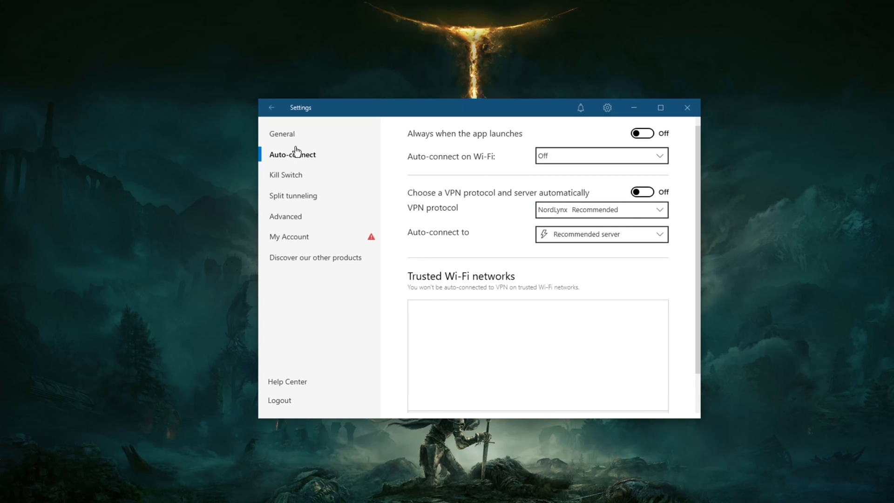
pyautogui.click(281, 134)
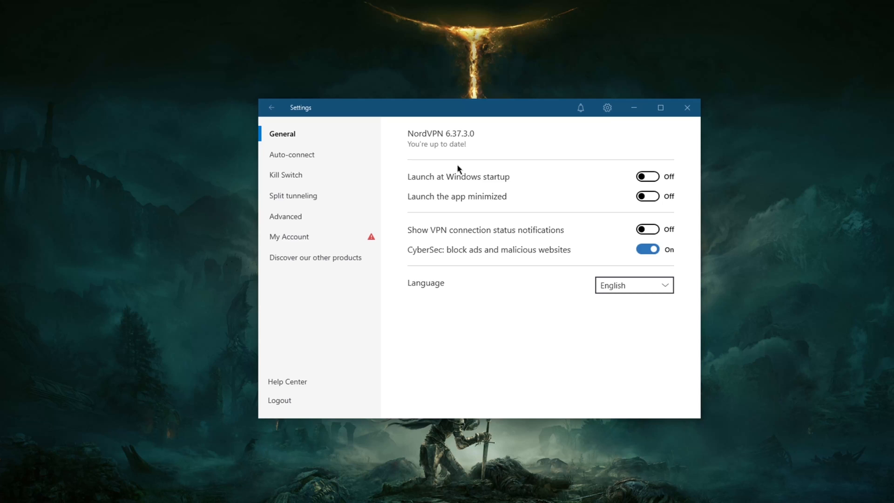
pyautogui.moveTo(393, 143)
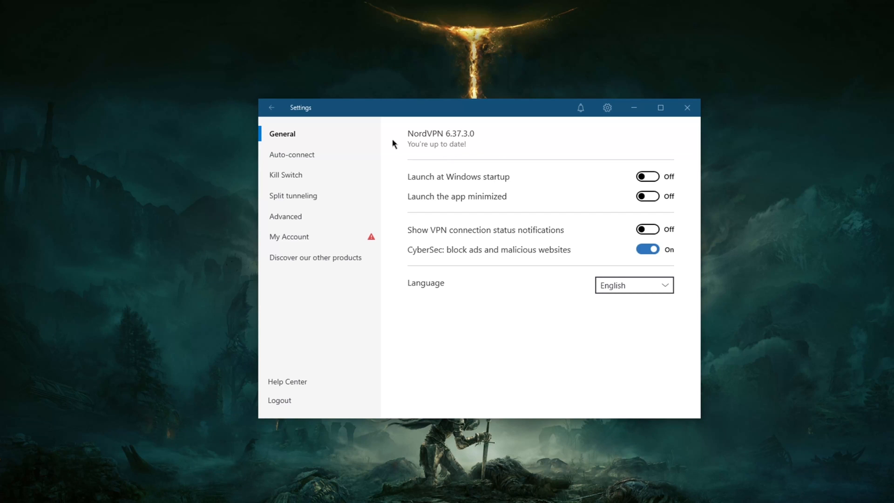
pyautogui.moveTo(516, 149)
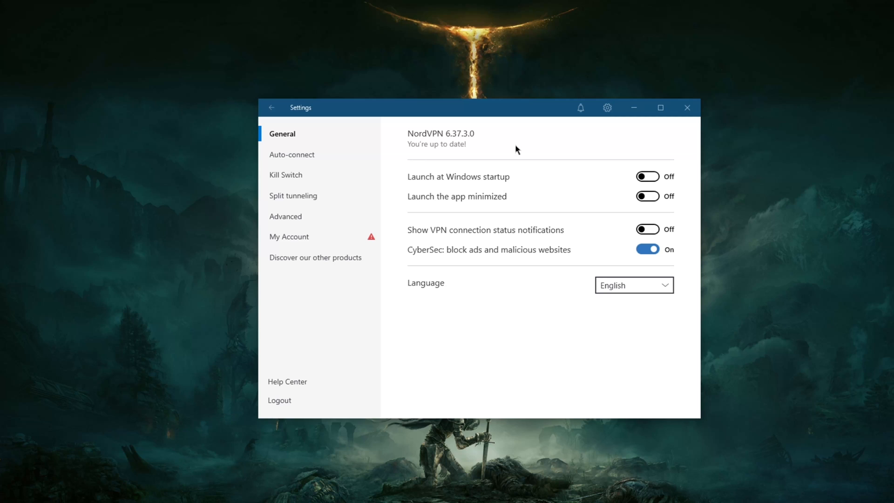
pyautogui.moveTo(534, 150)
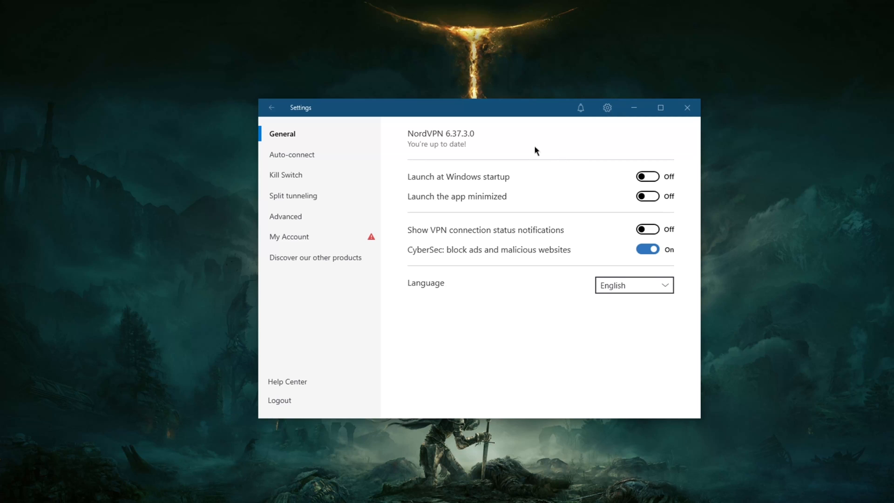
pyautogui.click(292, 154)
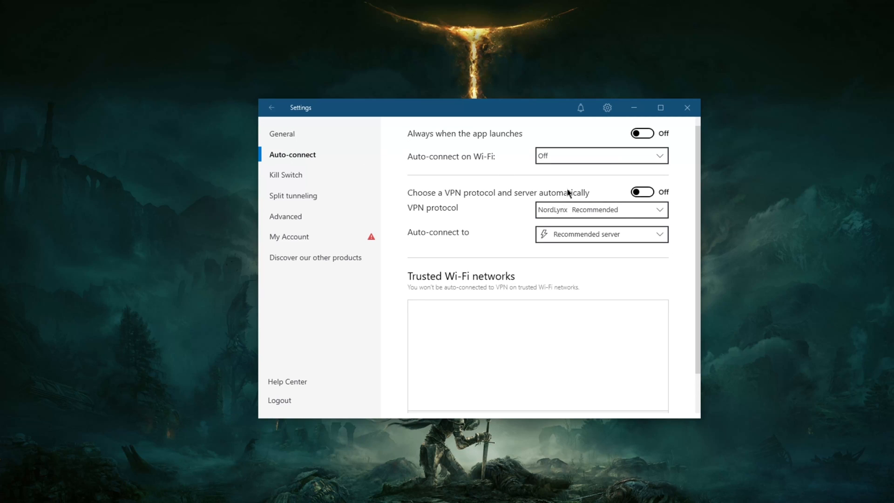
pyautogui.moveTo(514, 196)
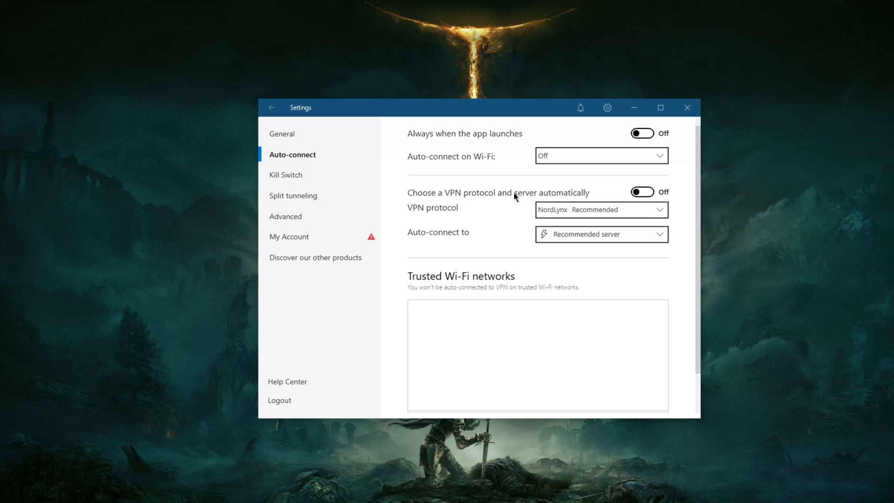
pyautogui.click(271, 108)
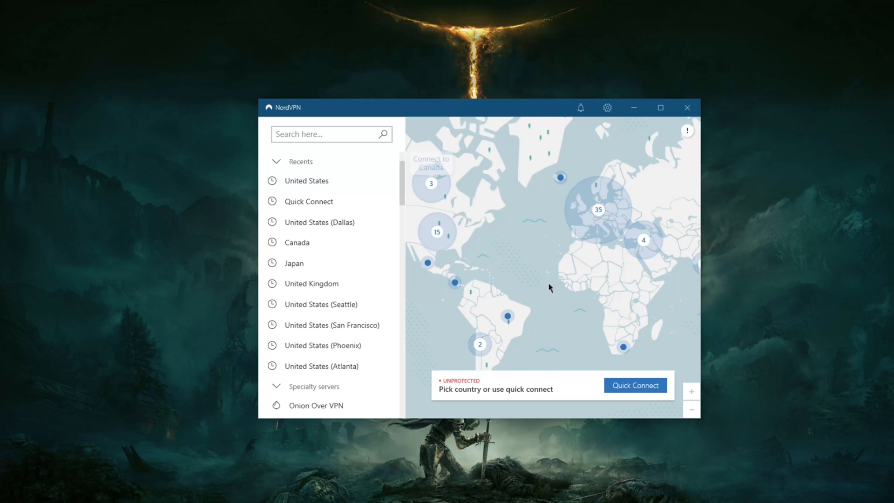
# Step: Turn off 'Choose a VPN protocol and server automatically' in the auto-connect settings
pyautogui.click(606, 108)
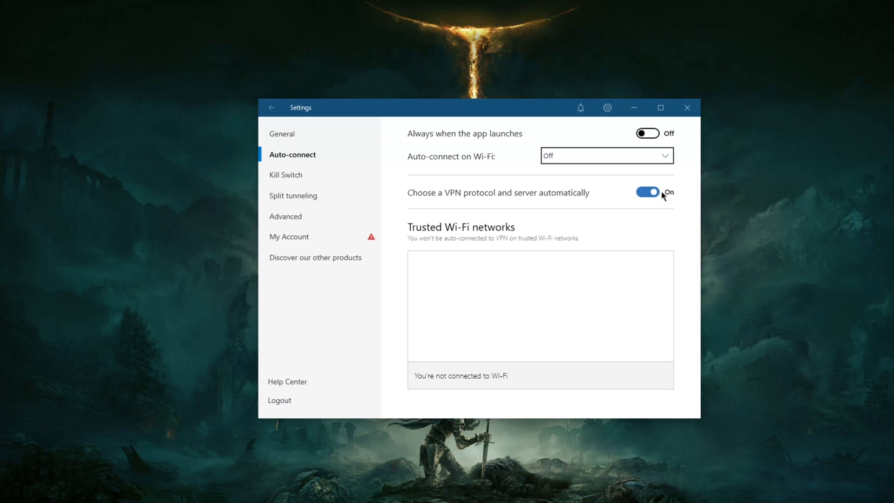
pyautogui.click(647, 192)
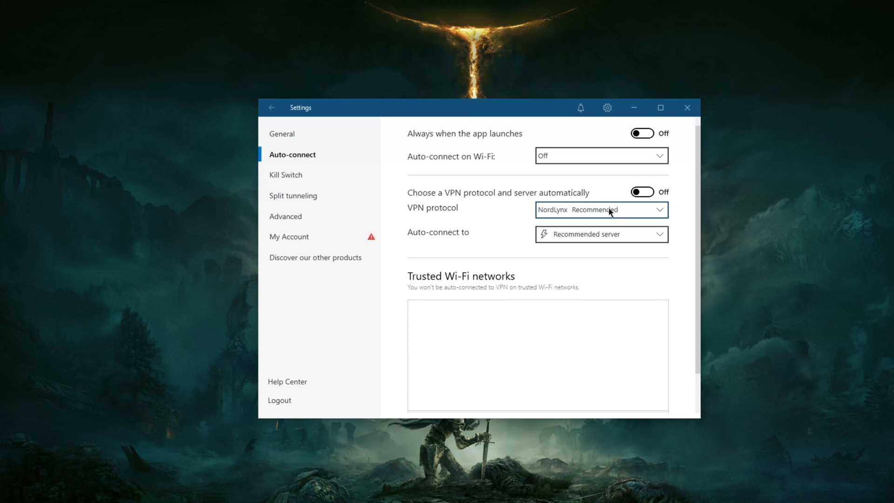
pyautogui.click(271, 107)
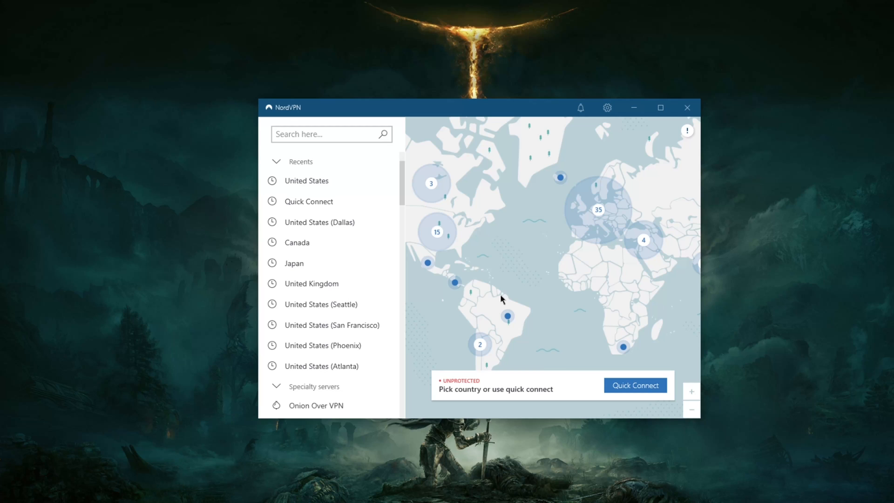
pyautogui.scroll(-3)
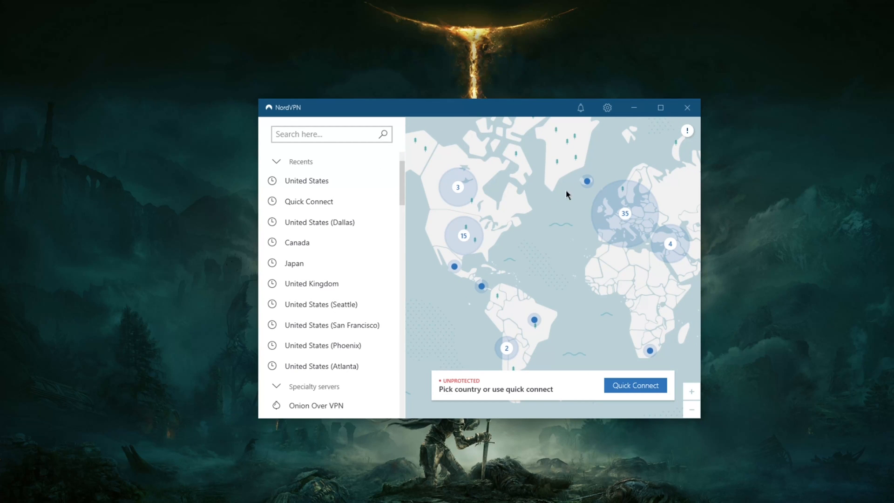
pyautogui.click(606, 107)
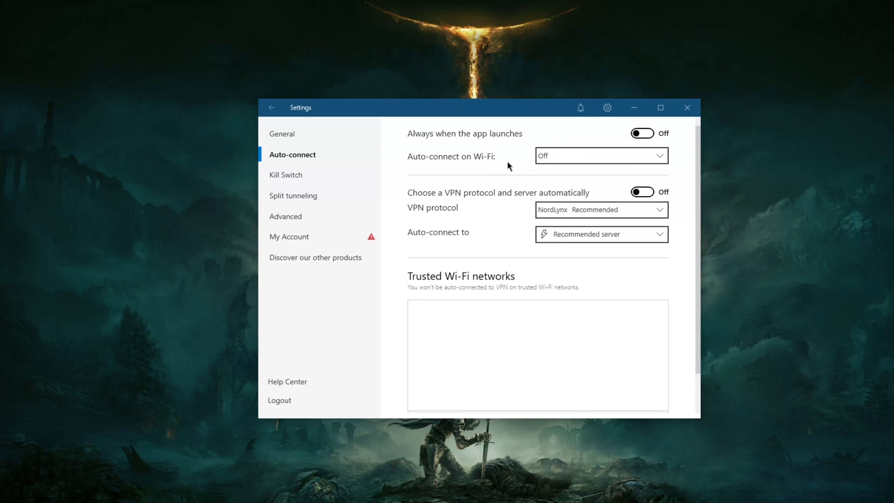
pyautogui.moveTo(616, 225)
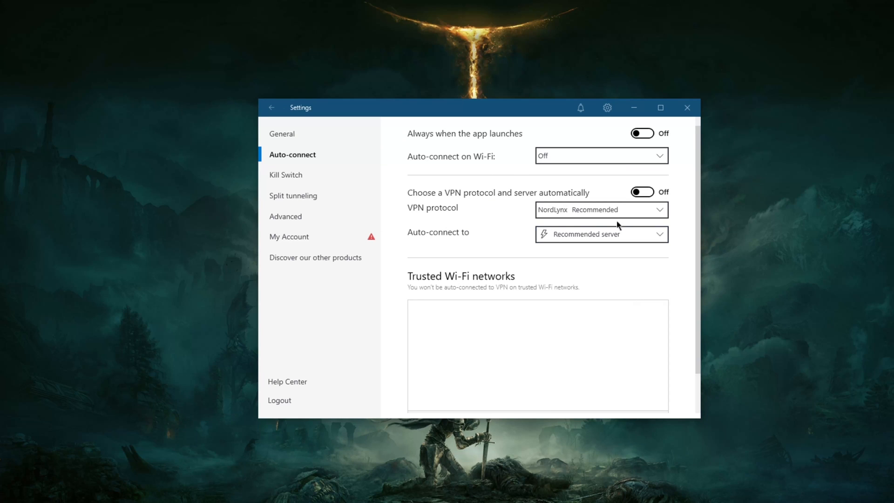
pyautogui.click(600, 209)
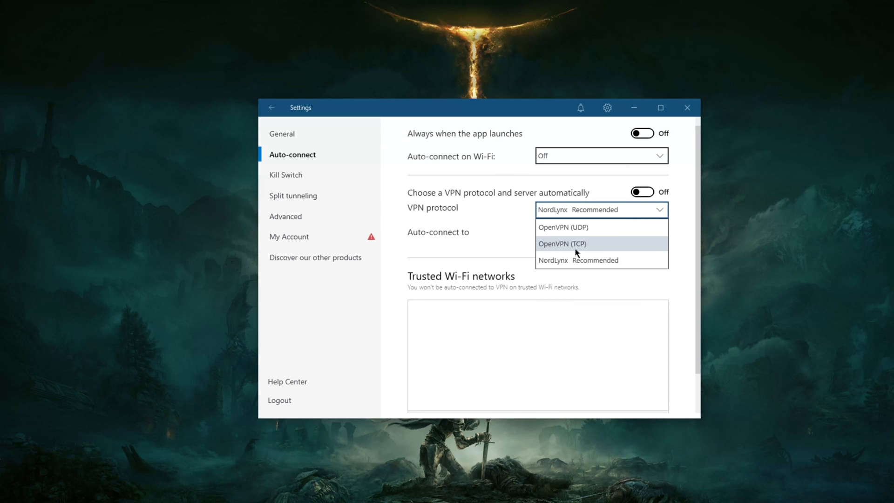
pyautogui.click(562, 243)
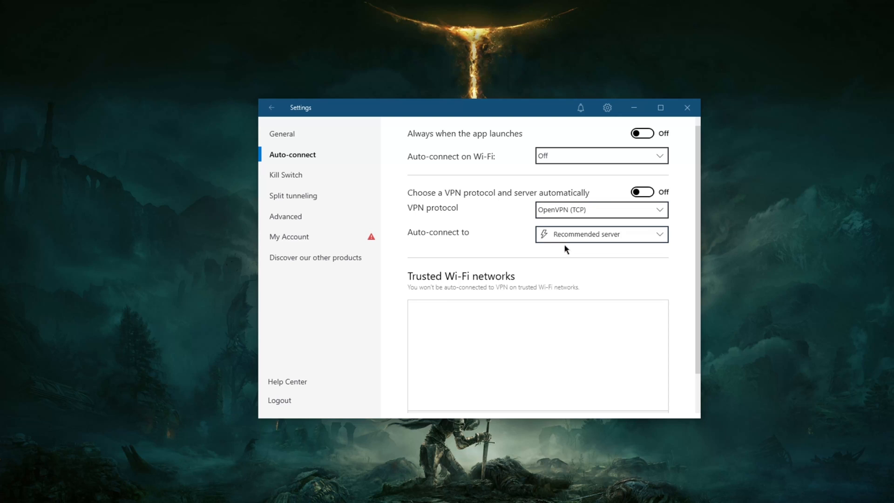
pyautogui.moveTo(295, 226)
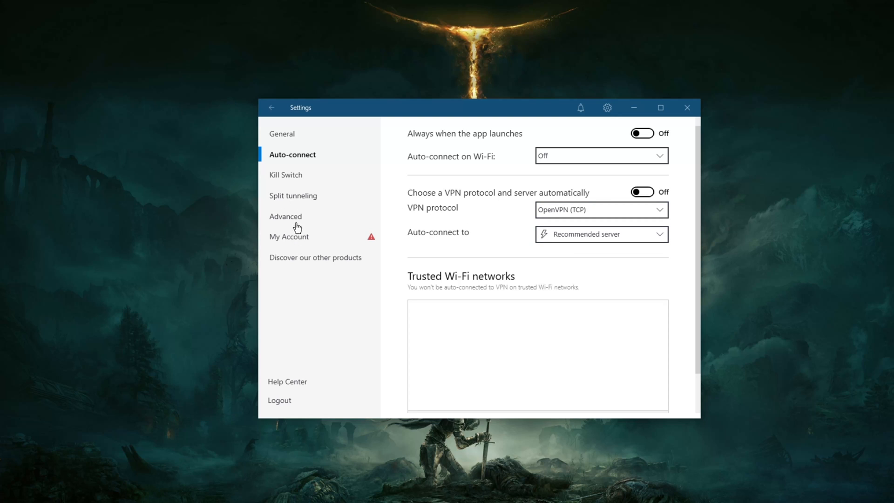
pyautogui.moveTo(293, 185)
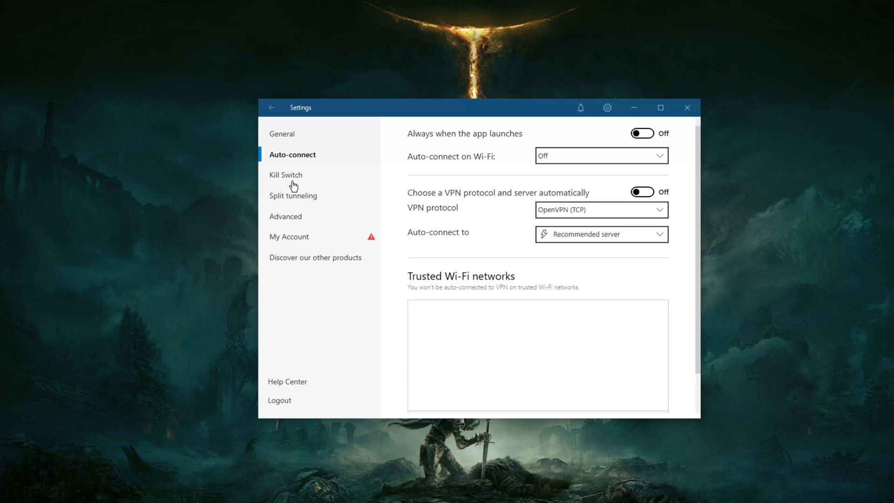
# Step: Enable the Internet Kill Switch and confirm the warning with Yes
pyautogui.click(286, 175)
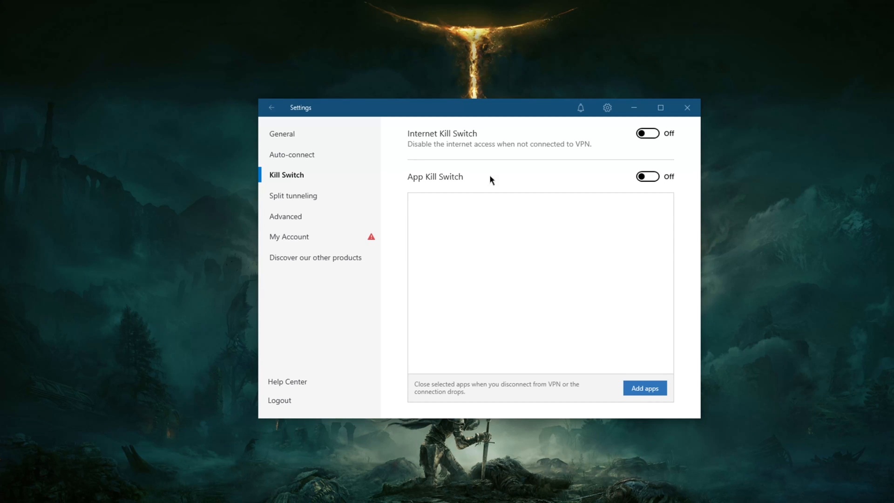
pyautogui.click(646, 132)
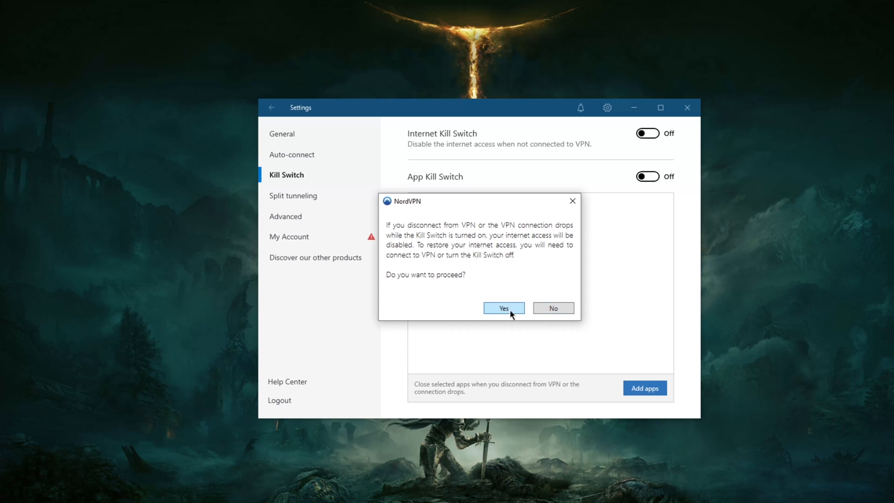
pyautogui.click(502, 307)
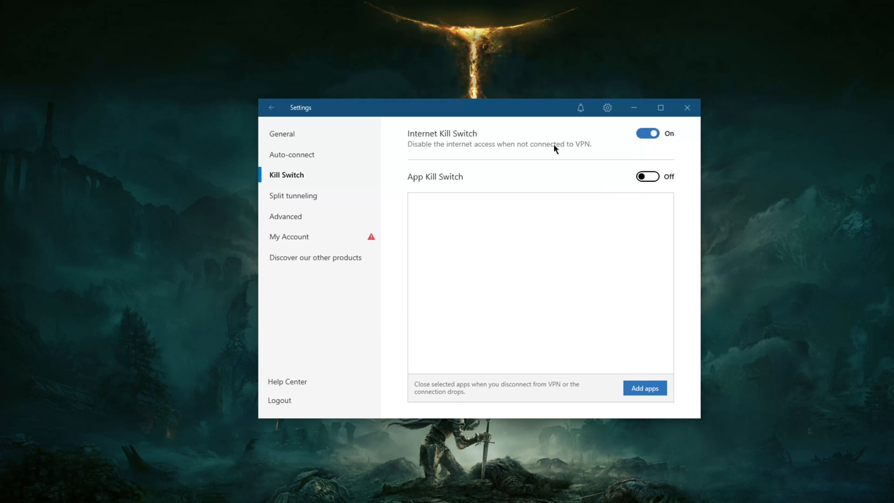
pyautogui.moveTo(437, 131)
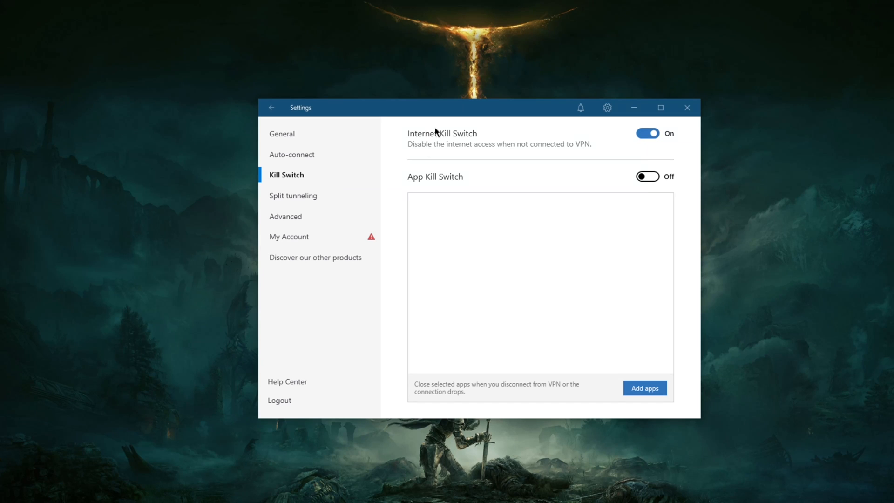
pyautogui.moveTo(465, 195)
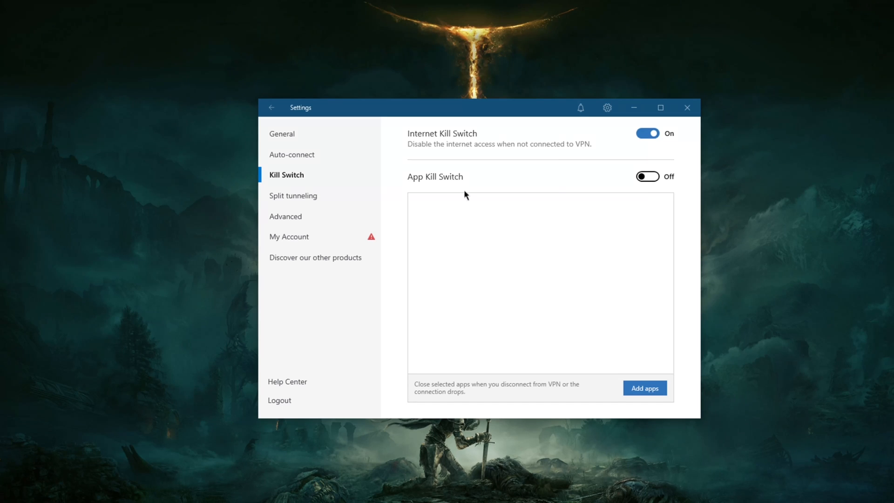
pyautogui.moveTo(293, 203)
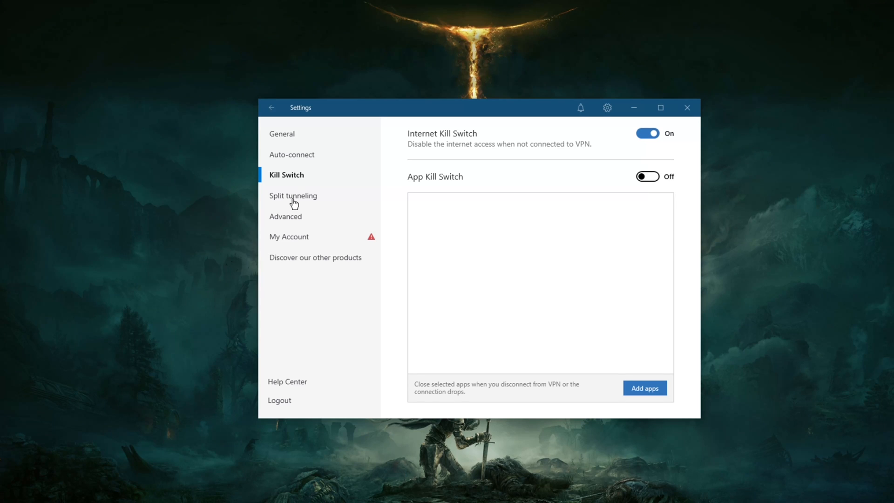
pyautogui.moveTo(447, 210)
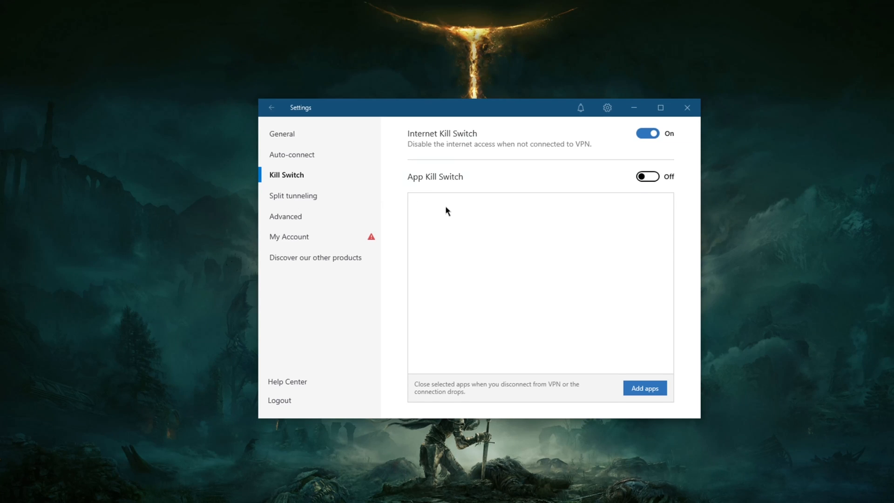
pyautogui.moveTo(294, 200)
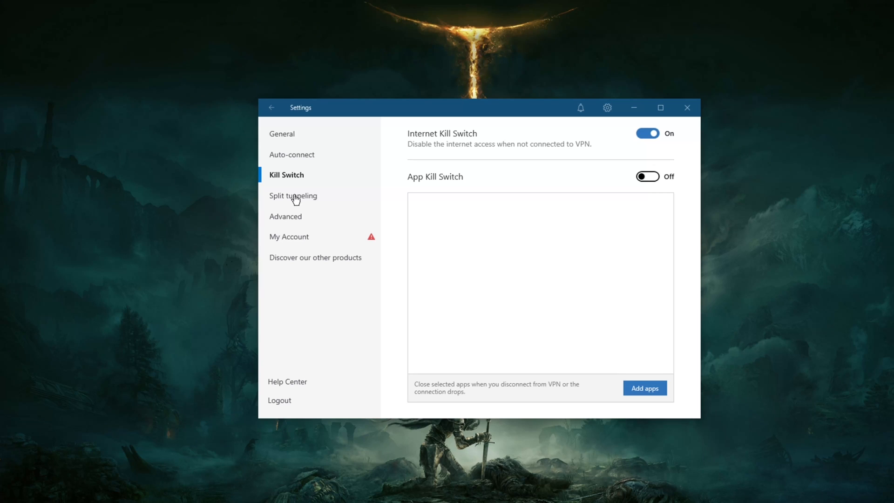
# Step: Enable Obfuscated servers (OpenVPN TCP) under Advanced settings and return to the server list
pyautogui.click(285, 216)
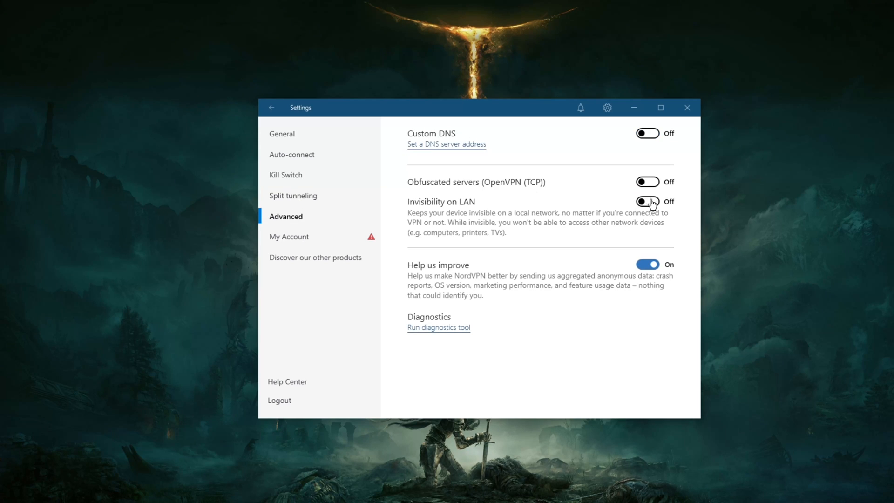
pyautogui.click(647, 181)
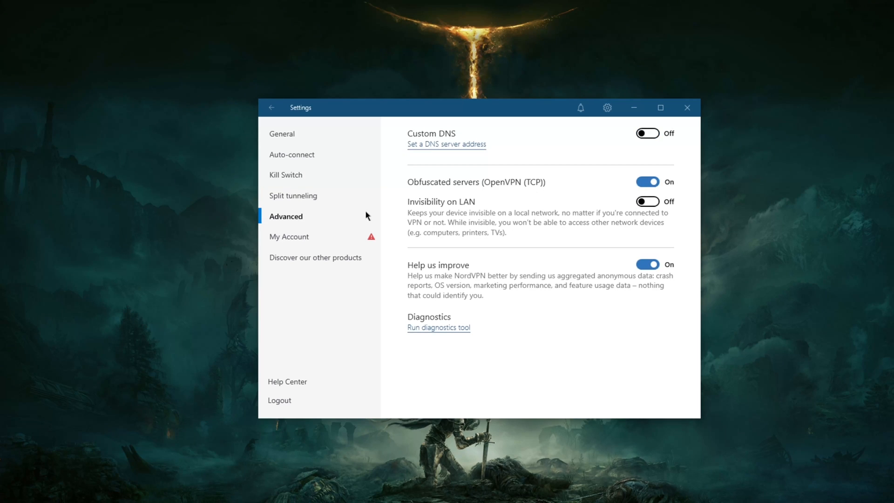
pyautogui.click(272, 107)
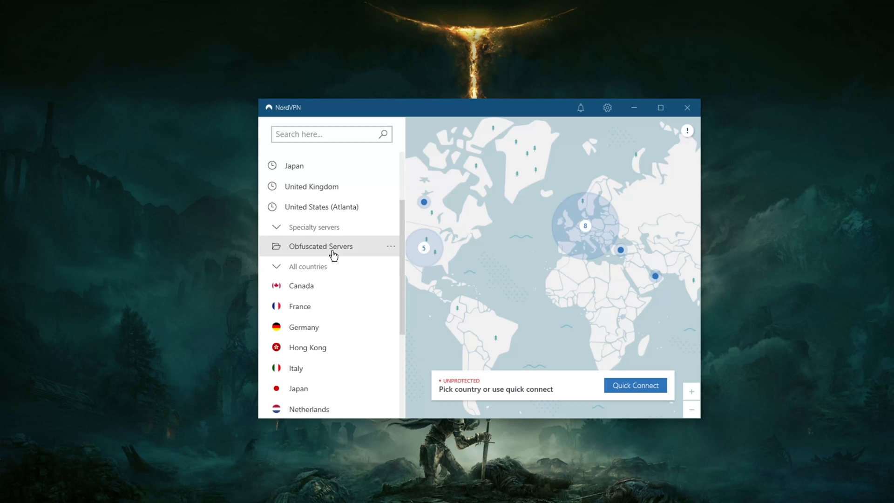
pyautogui.scroll(-3)
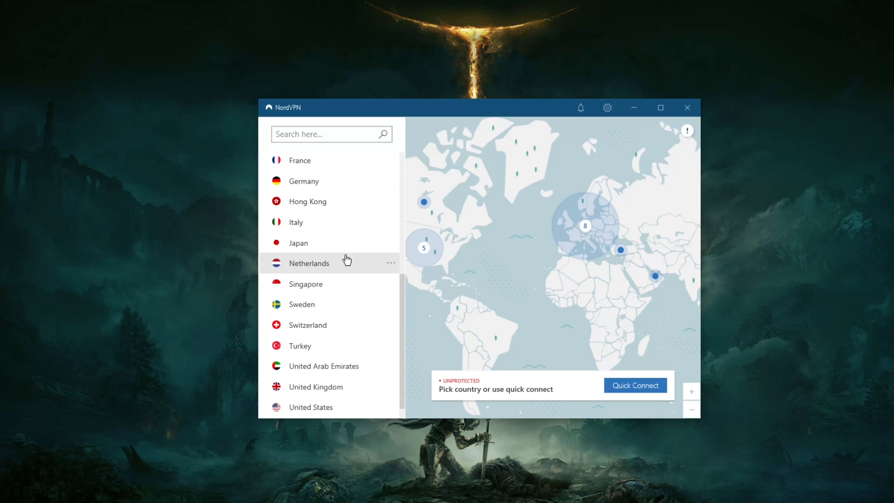
pyautogui.moveTo(326, 324)
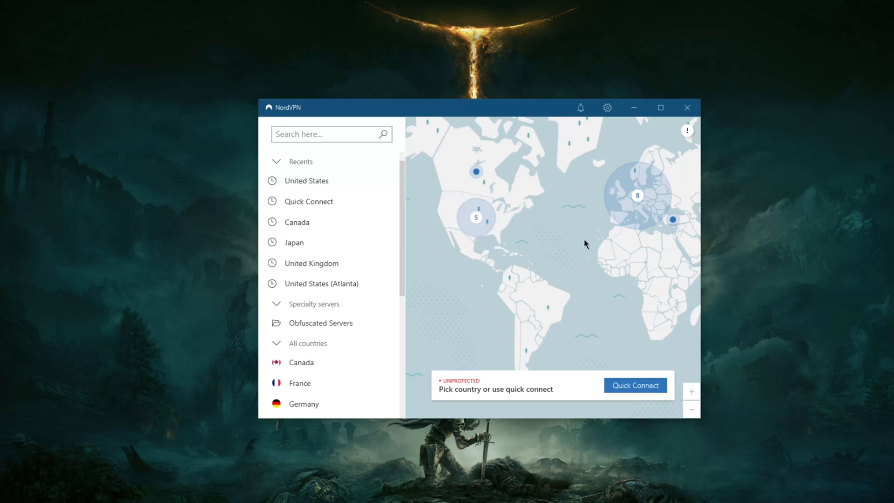
pyautogui.moveTo(584, 244); pyautogui.dragTo(503, 261)
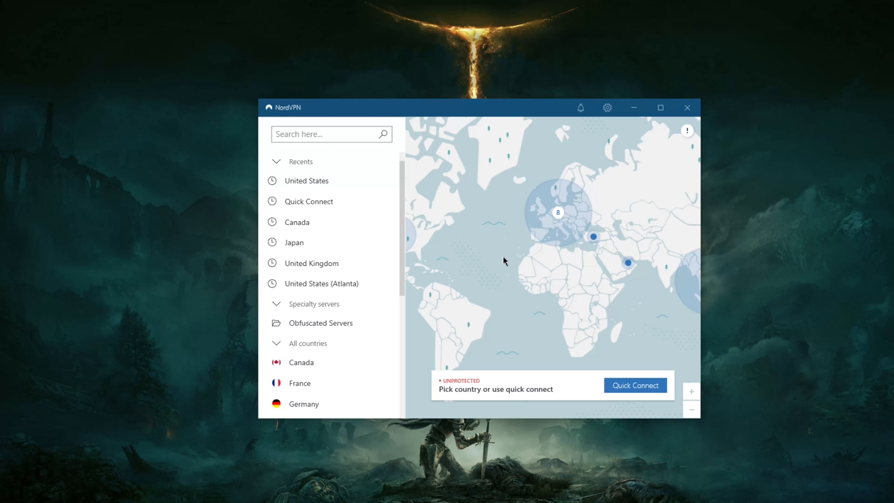
pyautogui.moveTo(513, 307)
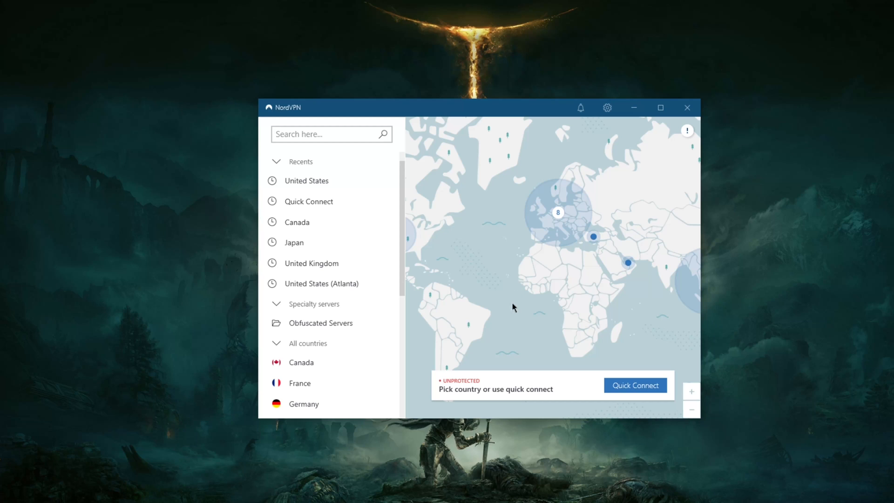
pyautogui.moveTo(516, 303)
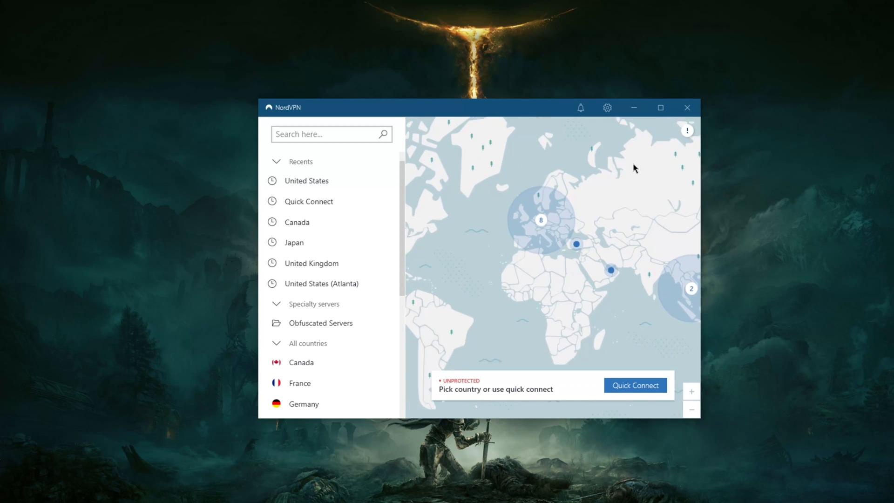
pyautogui.moveTo(476, 263)
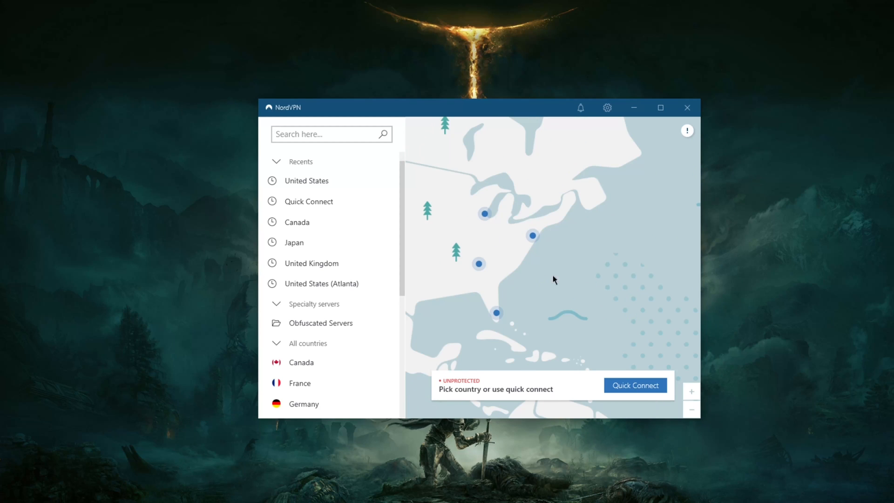
pyautogui.moveTo(492, 309)
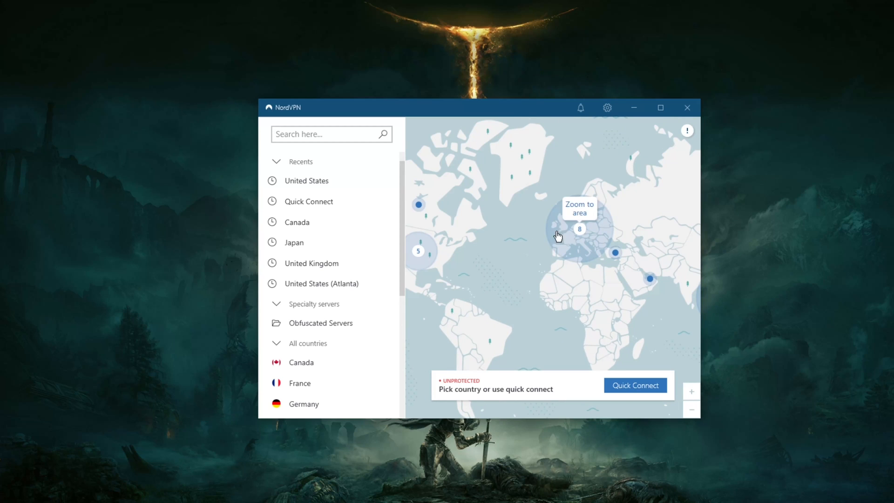
pyautogui.moveTo(477, 269)
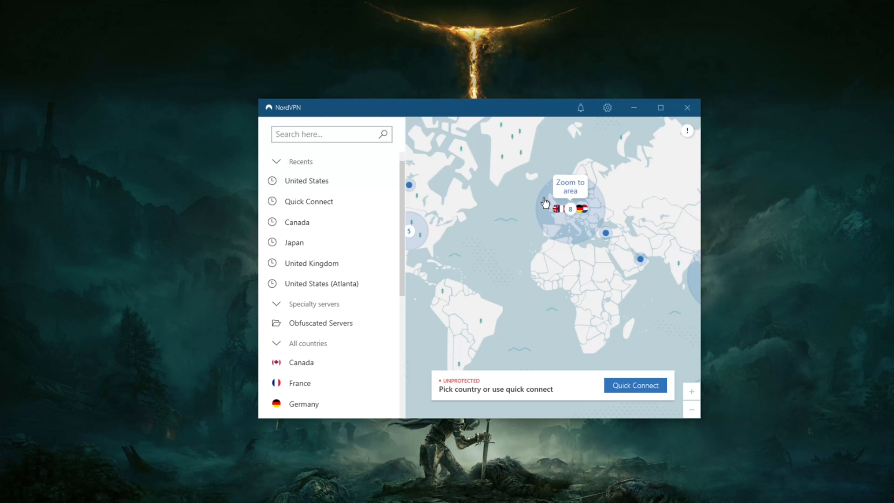
pyautogui.click(544, 201)
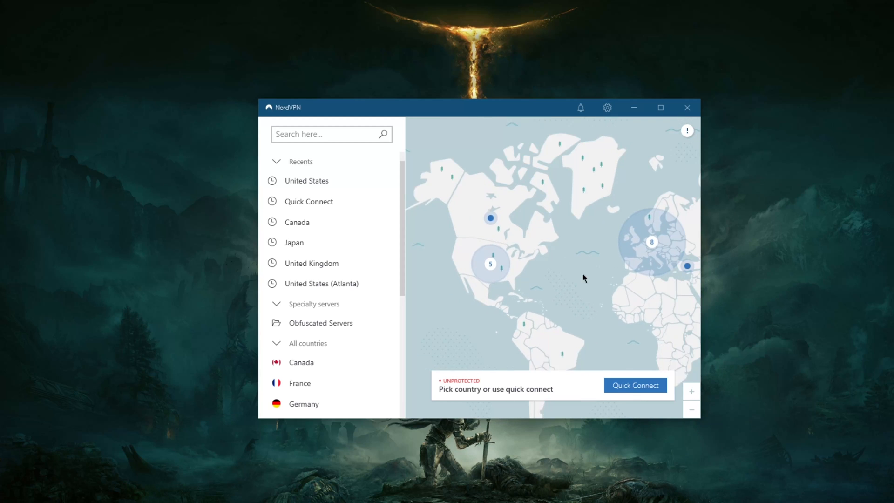